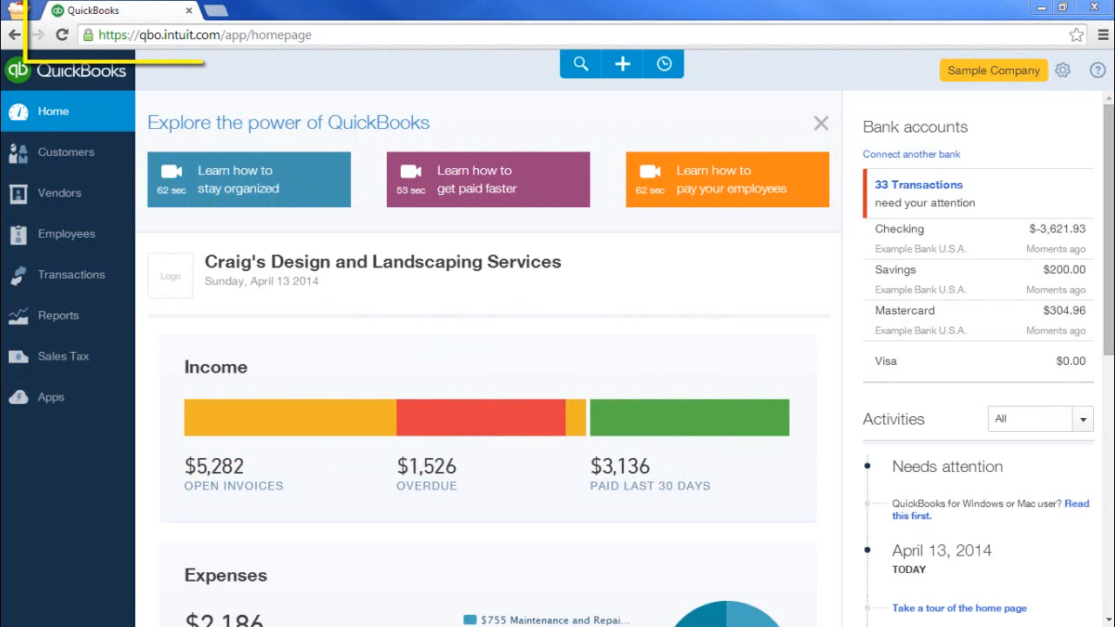
{"action": "mouse_move", "coordinate": [131, 13]}
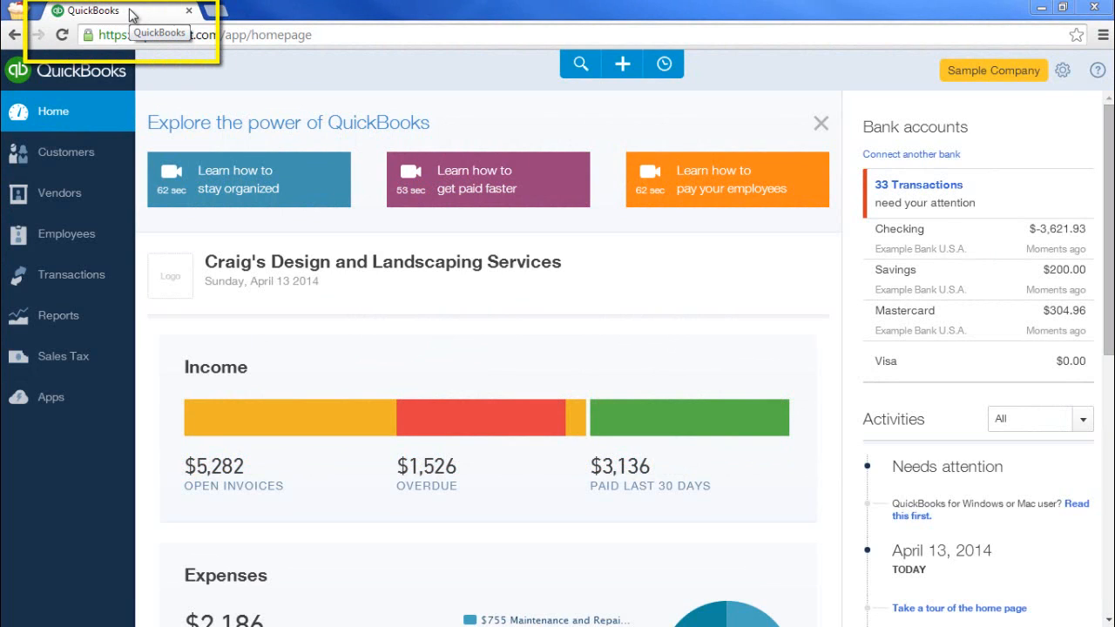
Step: Duplicate the QuickBooks Online homepage tab from the Chrome tab menu
{"action": "right_click", "coordinate": [93, 11]}
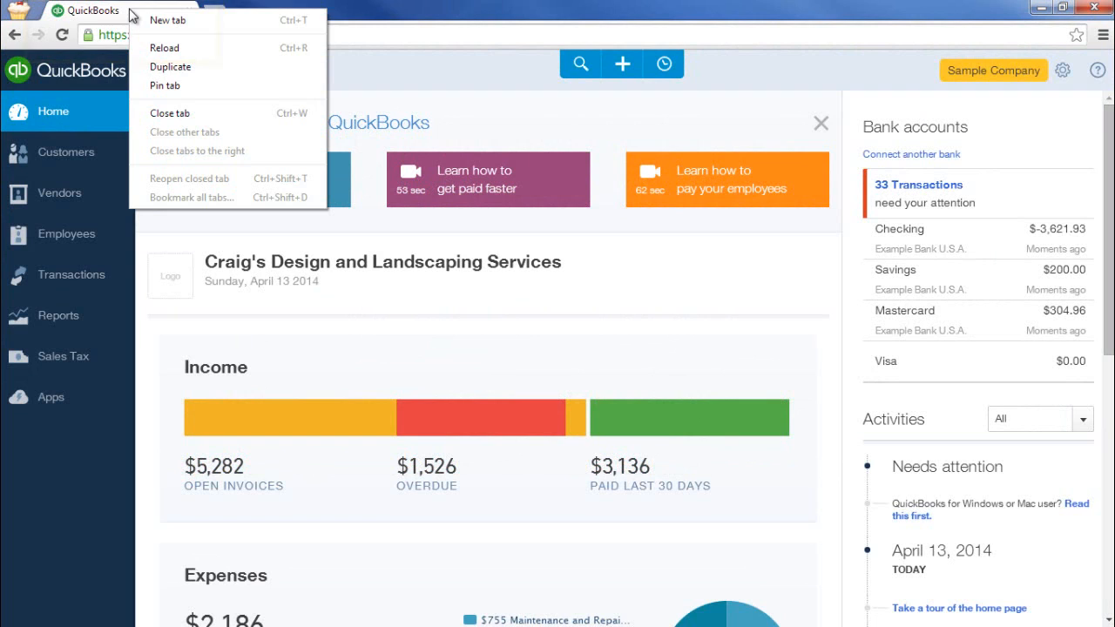
{"action": "mouse_move", "coordinate": [169, 67]}
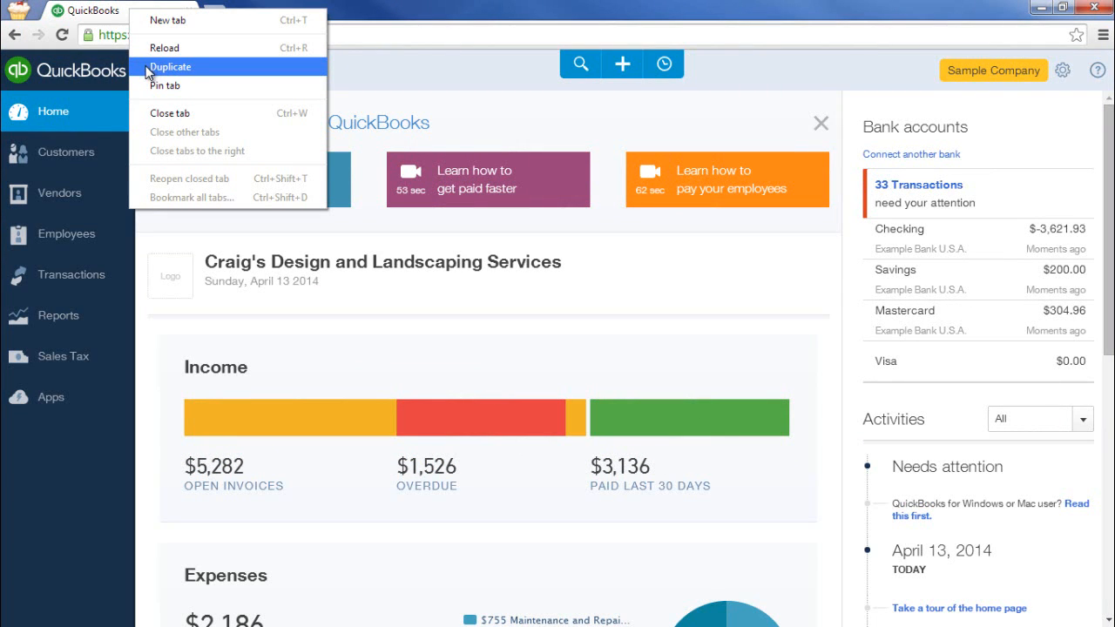
{"action": "left_click", "coordinate": [170, 67]}
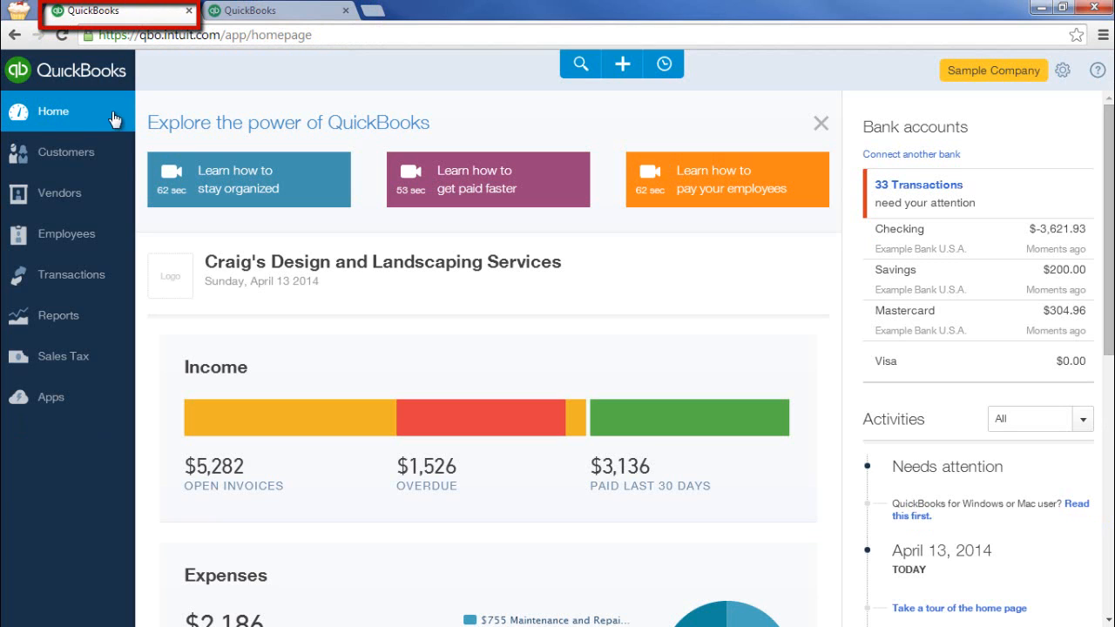
Step: Show the customer list in the first tab and start a new invoice in the second
{"action": "left_click", "coordinate": [65, 152]}
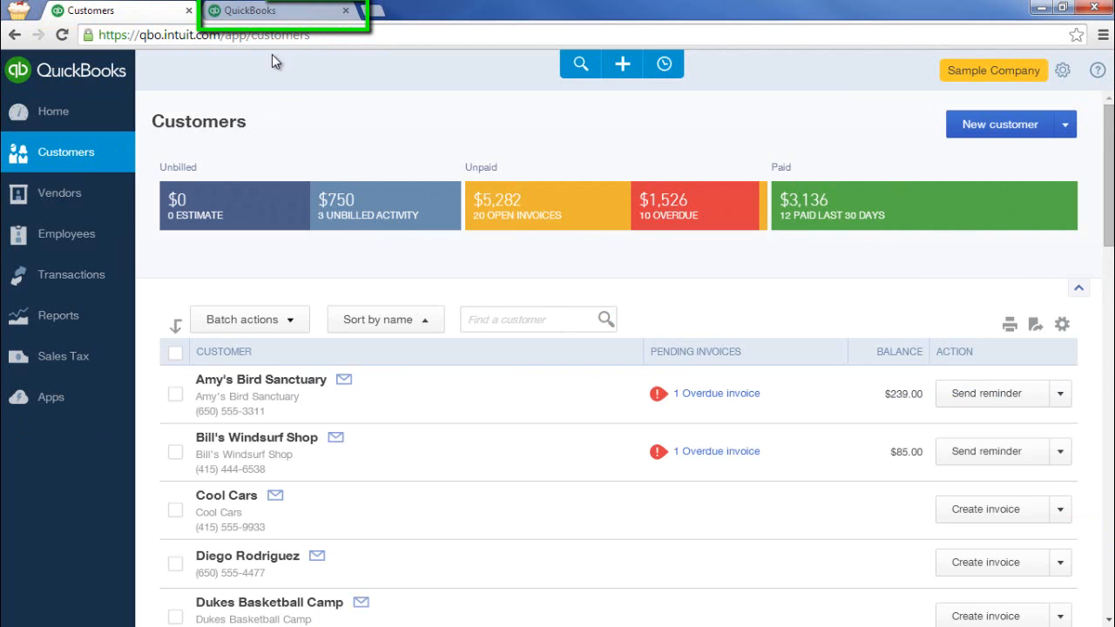
{"action": "left_click", "coordinate": [52, 111]}
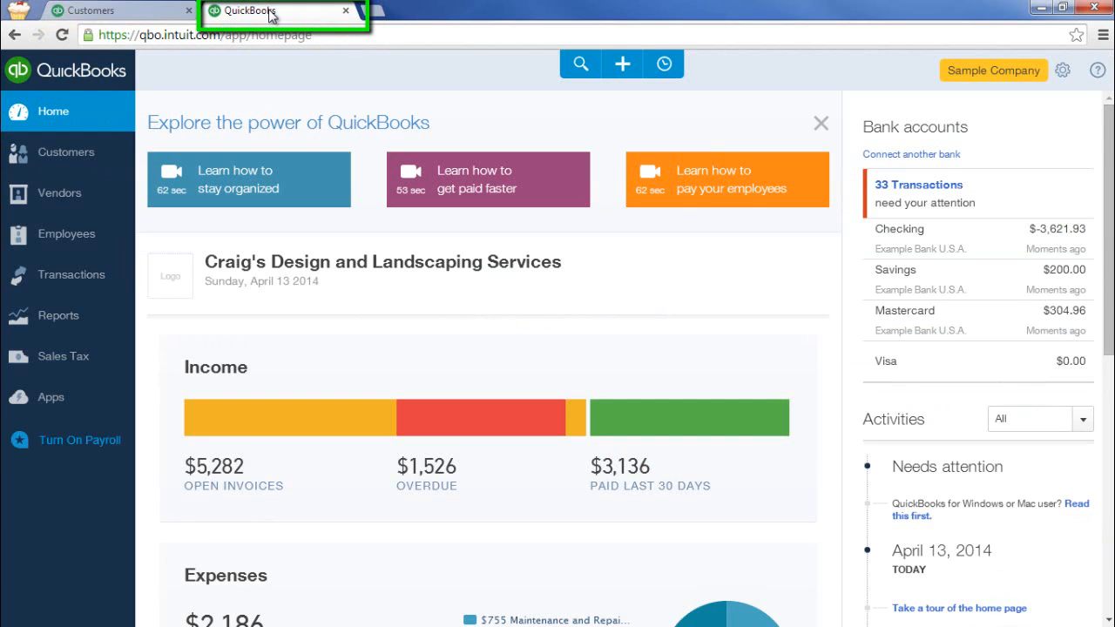
{"action": "left_click", "coordinate": [621, 63]}
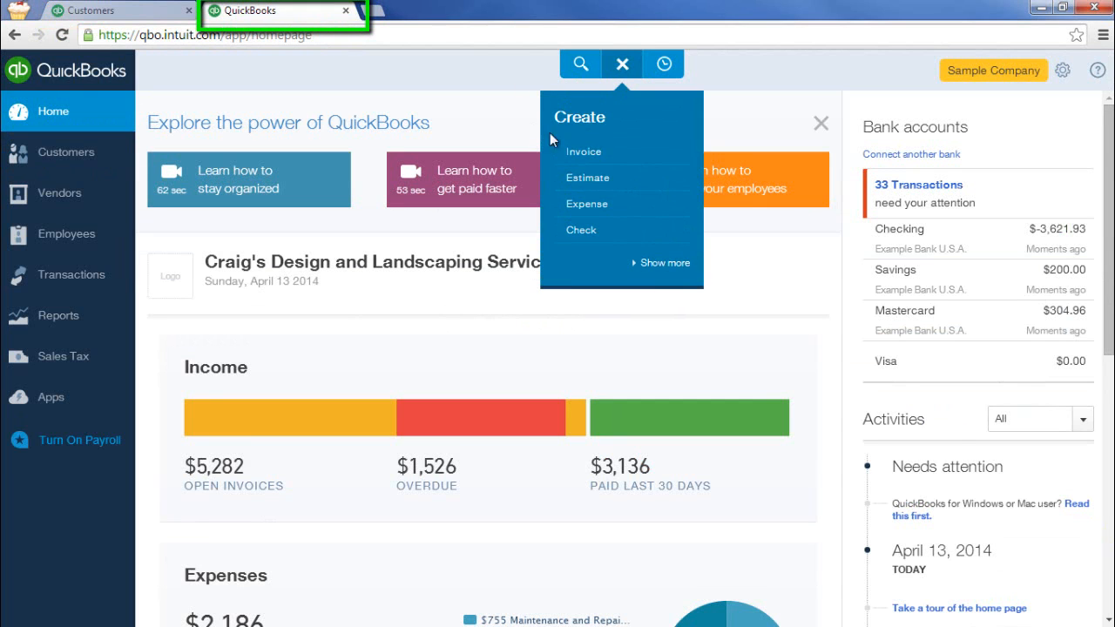
{"action": "left_click", "coordinate": [584, 151]}
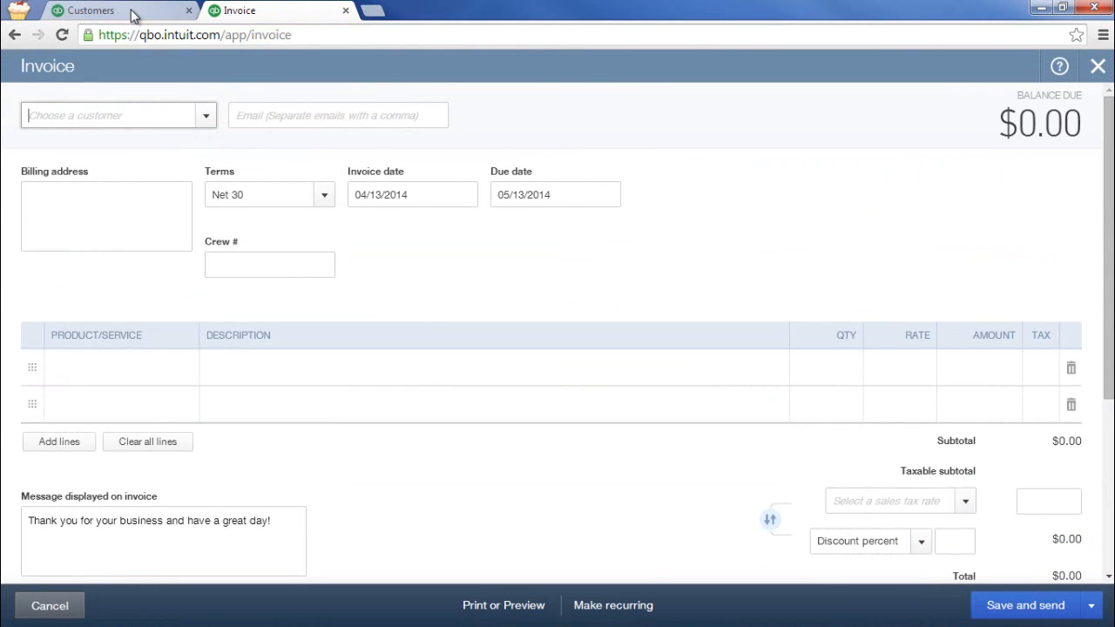
Step: Open Amy's Bird Sanctuary's customer record and bill the invoice to Amy's Bird Sanctuary
{"action": "left_click", "coordinate": [91, 10]}
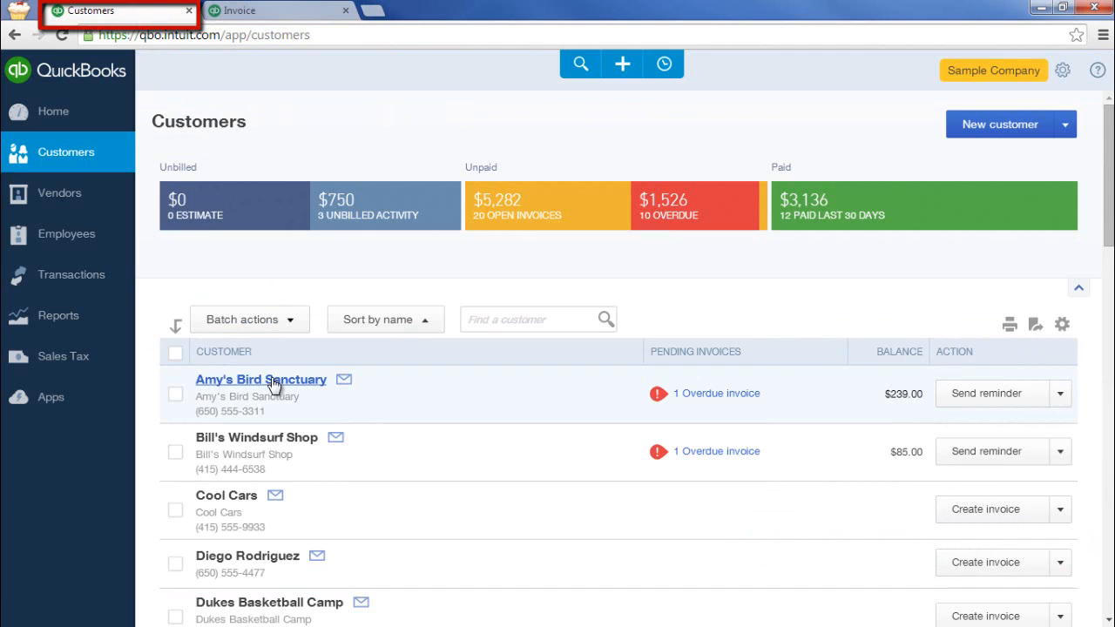
{"action": "left_click", "coordinate": [260, 379]}
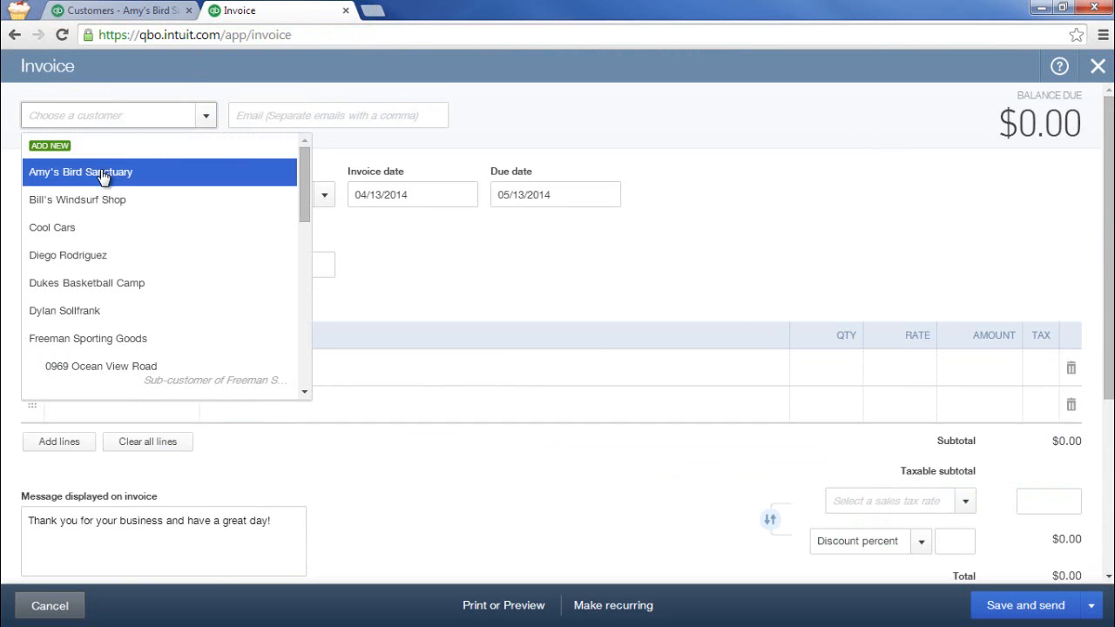
{"action": "left_click", "coordinate": [80, 172]}
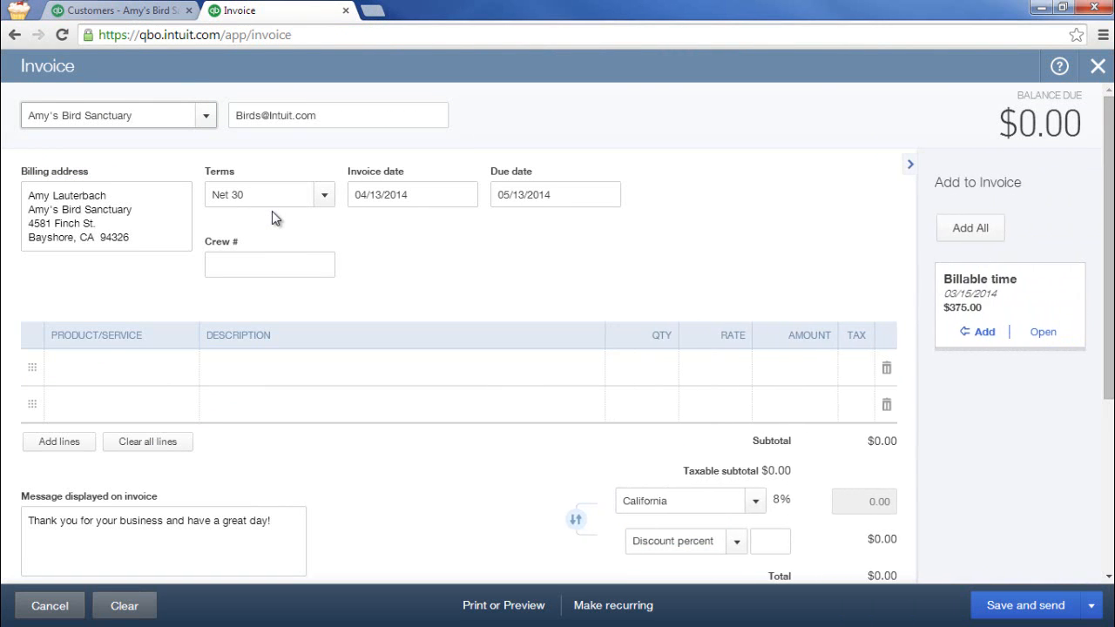
{"action": "left_click", "coordinate": [58, 316]}
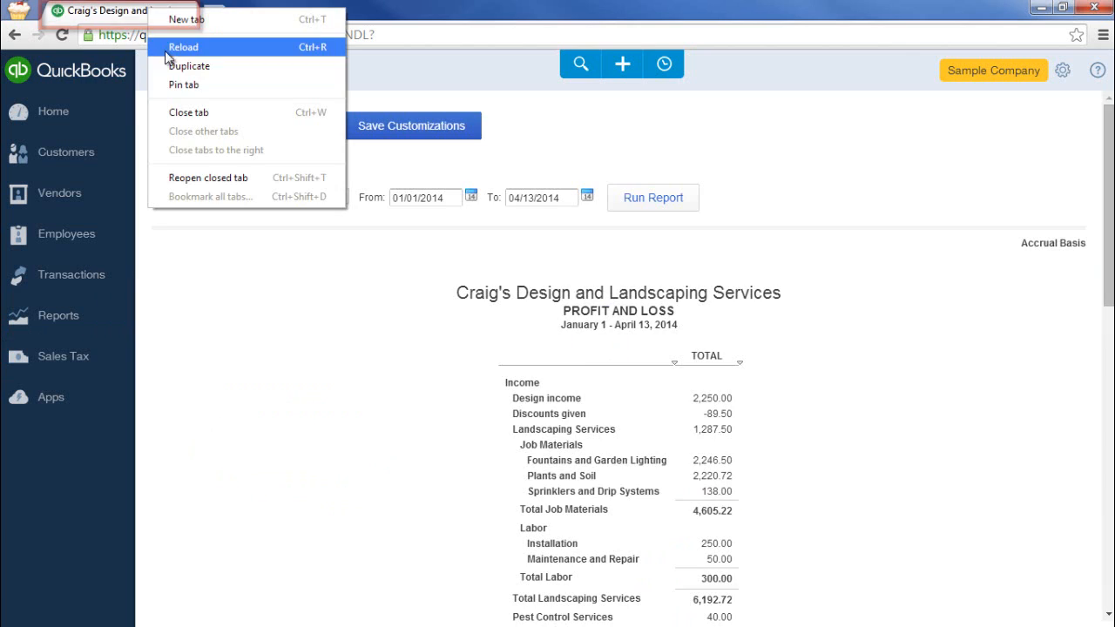
Step: Reload the Profit and Loss report and open the Profit and Loss Detail report
{"action": "left_click", "coordinate": [189, 65]}
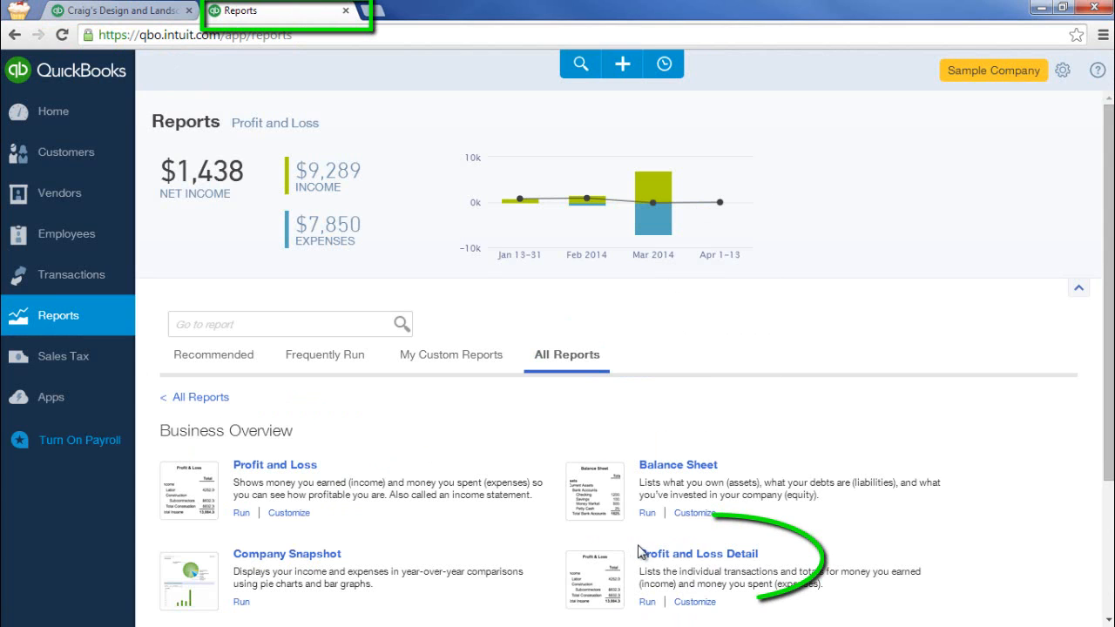
{"action": "left_click", "coordinate": [698, 553]}
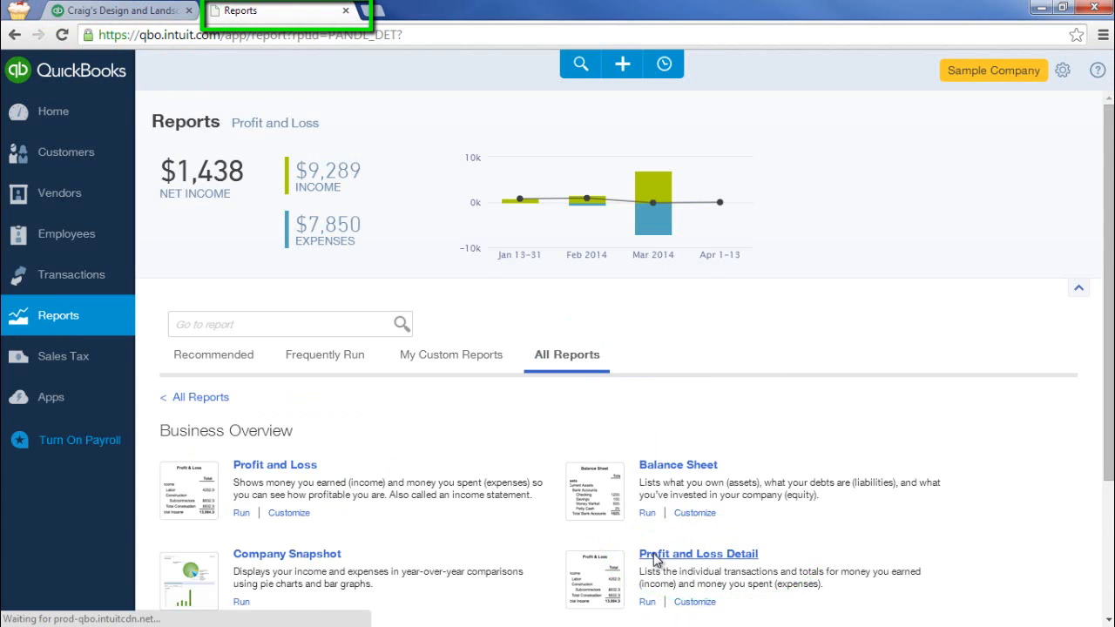
{"action": "left_click", "coordinate": [698, 554]}
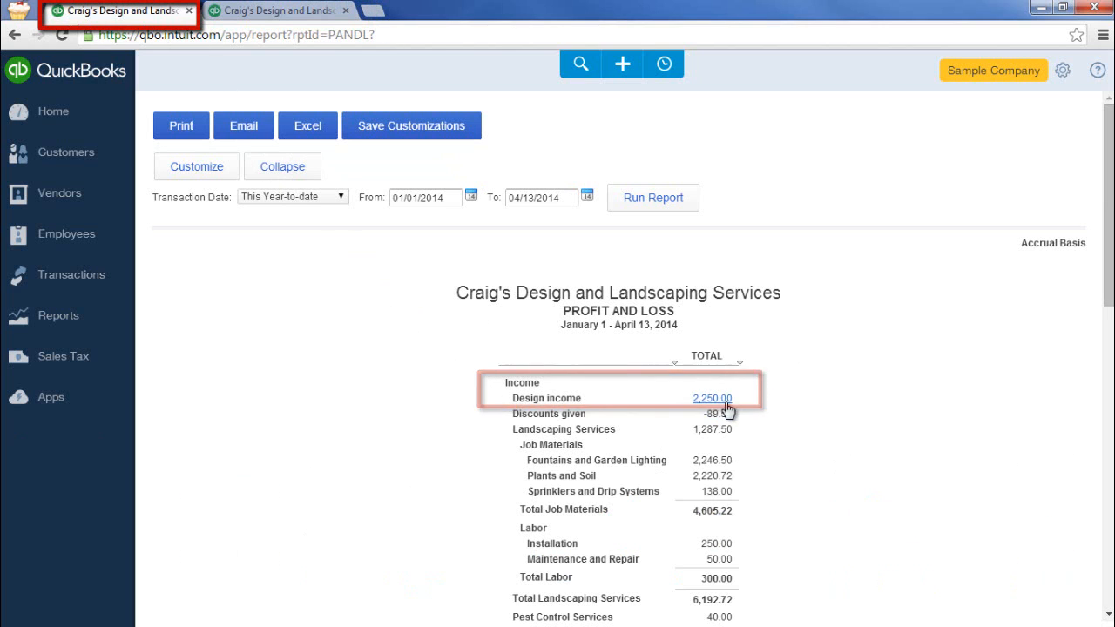
Step: Drill into the Design income transactions, then return to the summary report
{"action": "left_click", "coordinate": [712, 399]}
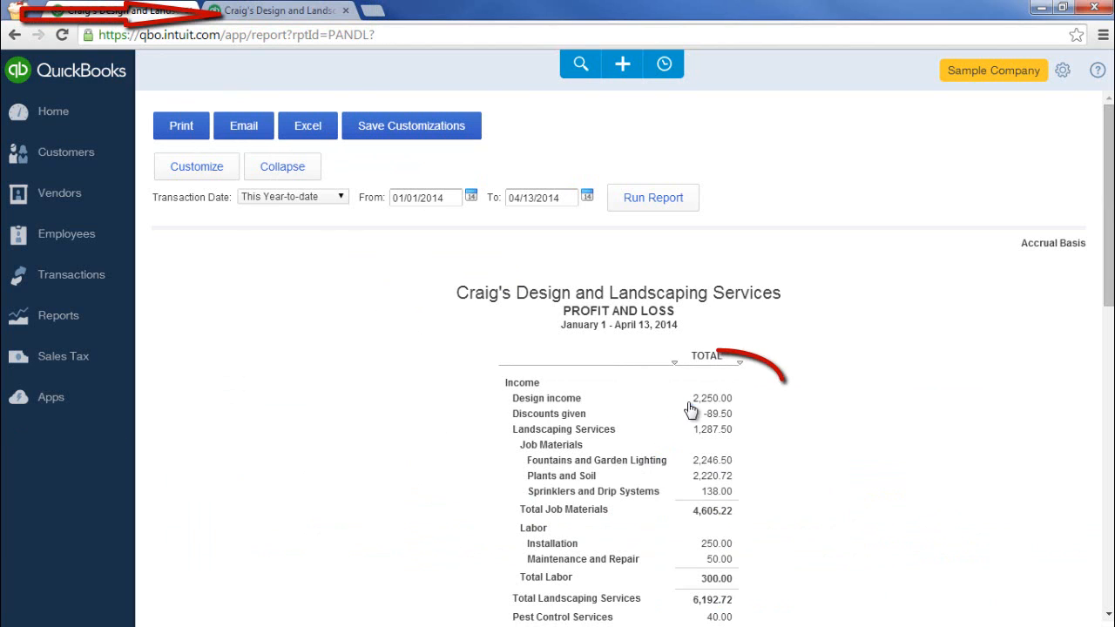
{"action": "left_click", "coordinate": [712, 399]}
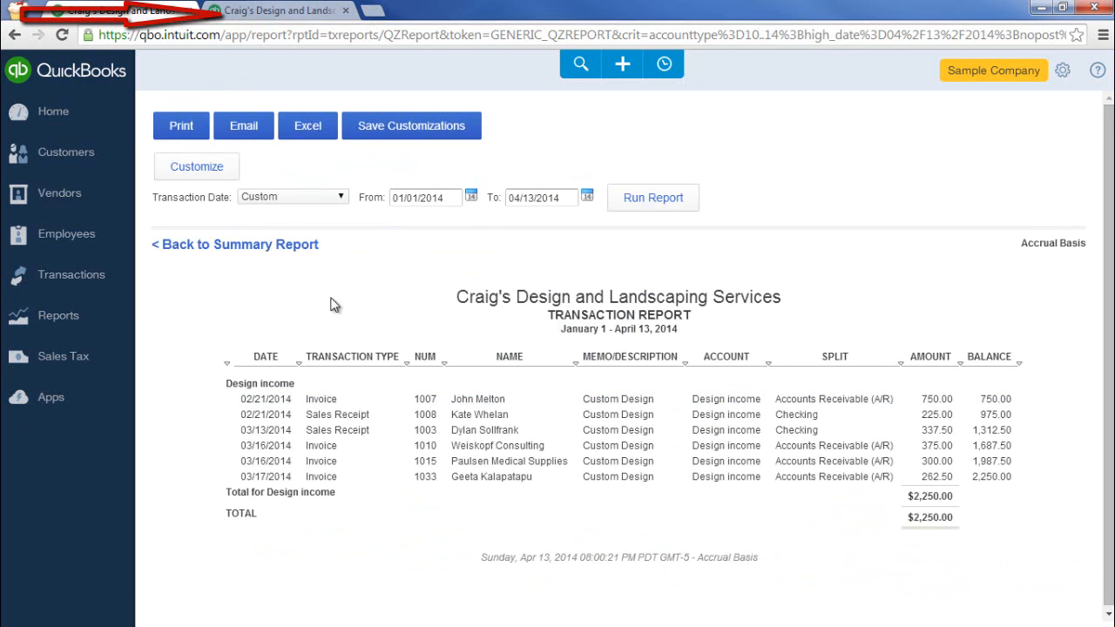
{"action": "left_click", "coordinate": [234, 244]}
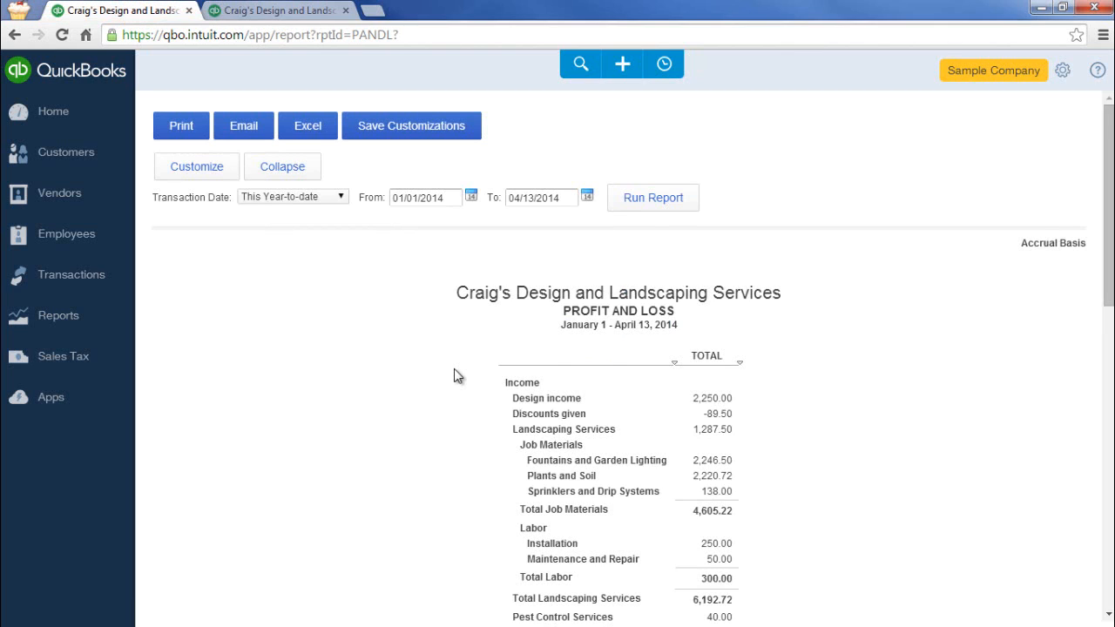
{"action": "mouse_move", "coordinate": [512, 357]}
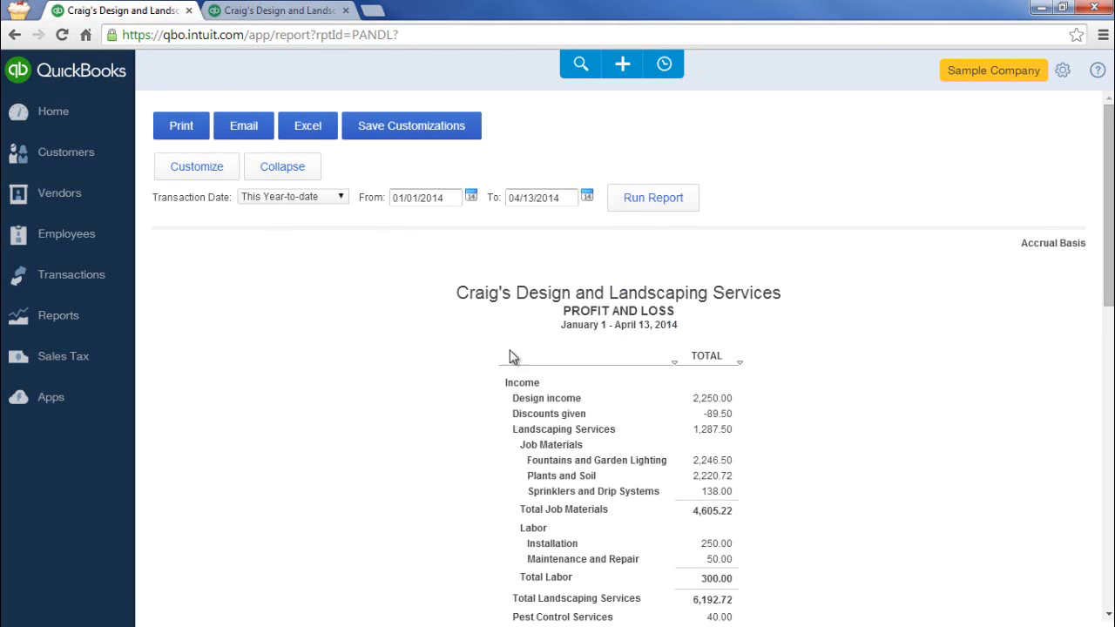
{"action": "mouse_move", "coordinate": [531, 350]}
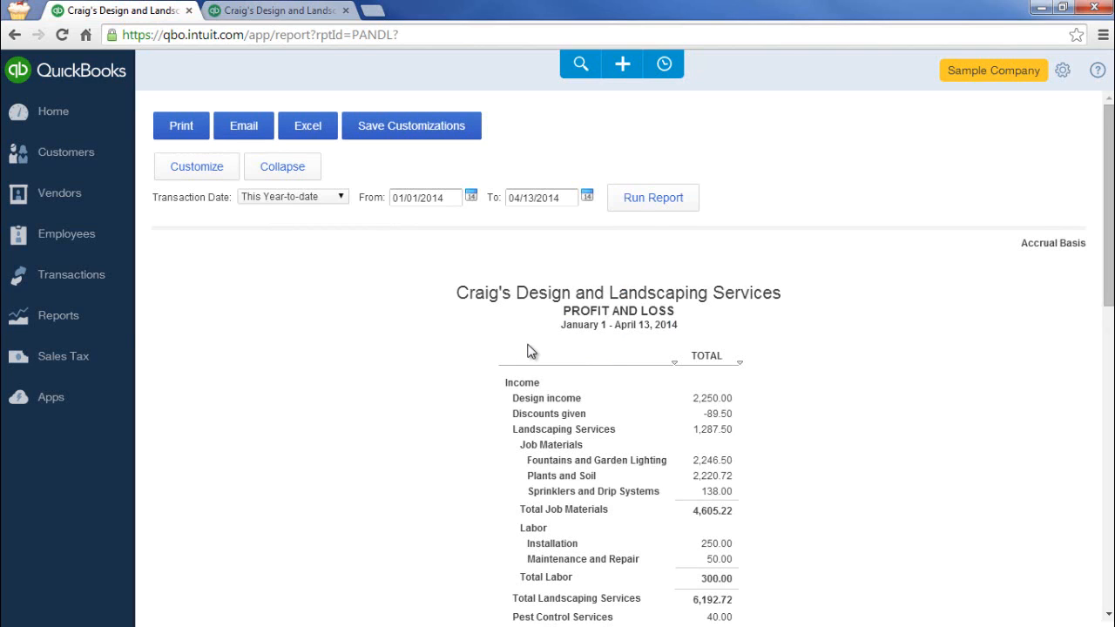
{"action": "mouse_move", "coordinate": [58, 315]}
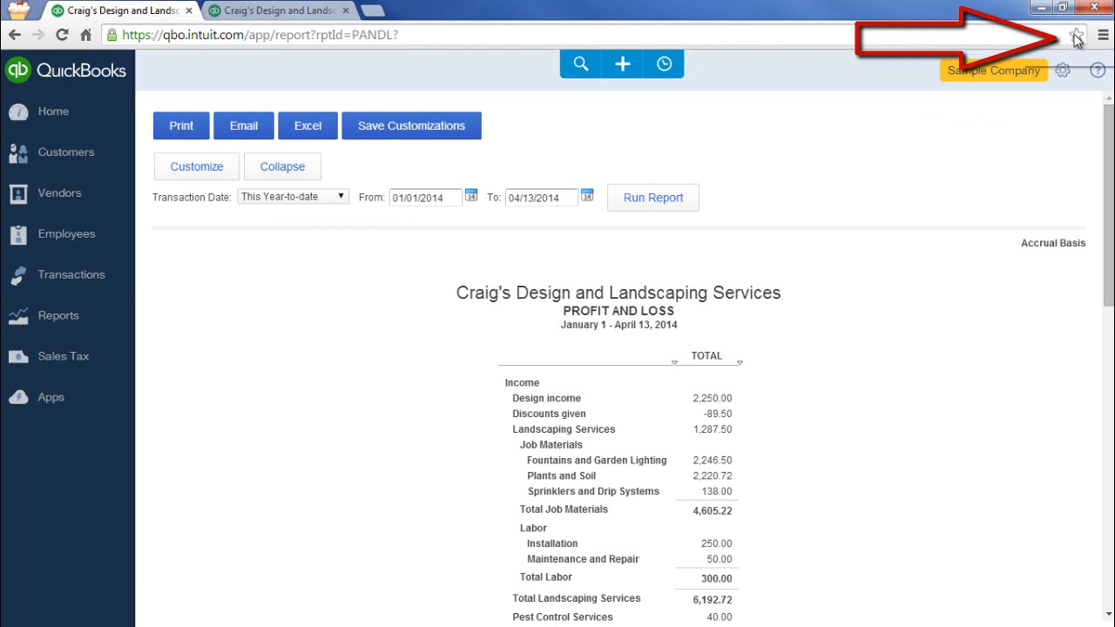
Step: Bookmark the Profit and Loss page as 'Profit & Loss' in the Bookmarks bar folder
{"action": "left_click", "coordinate": [1077, 35]}
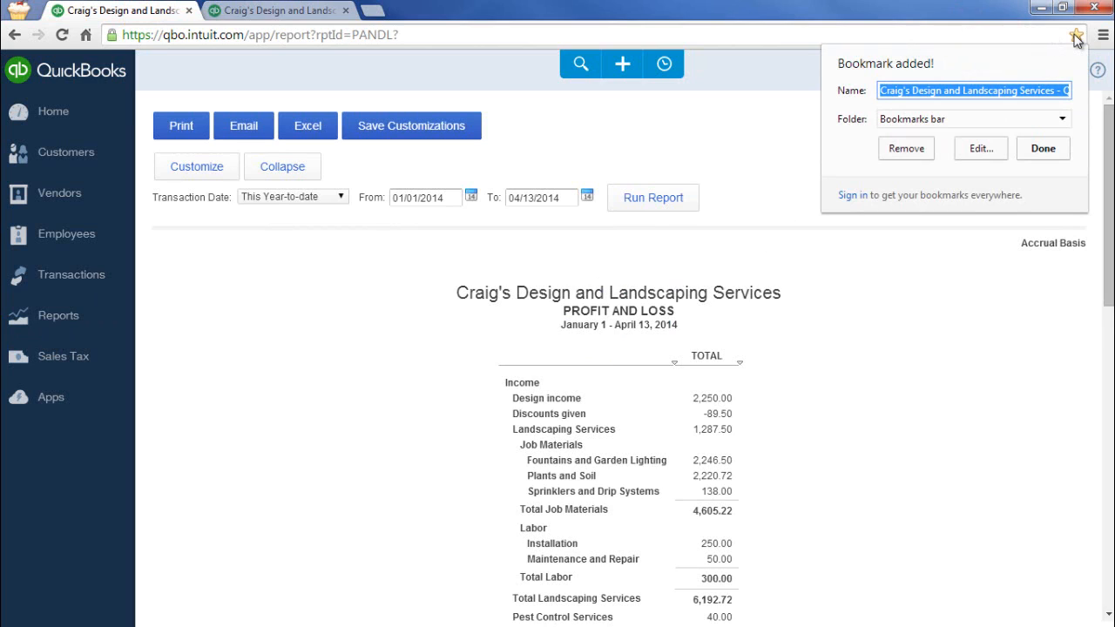
{"action": "type", "text": "Profit & Loss"}
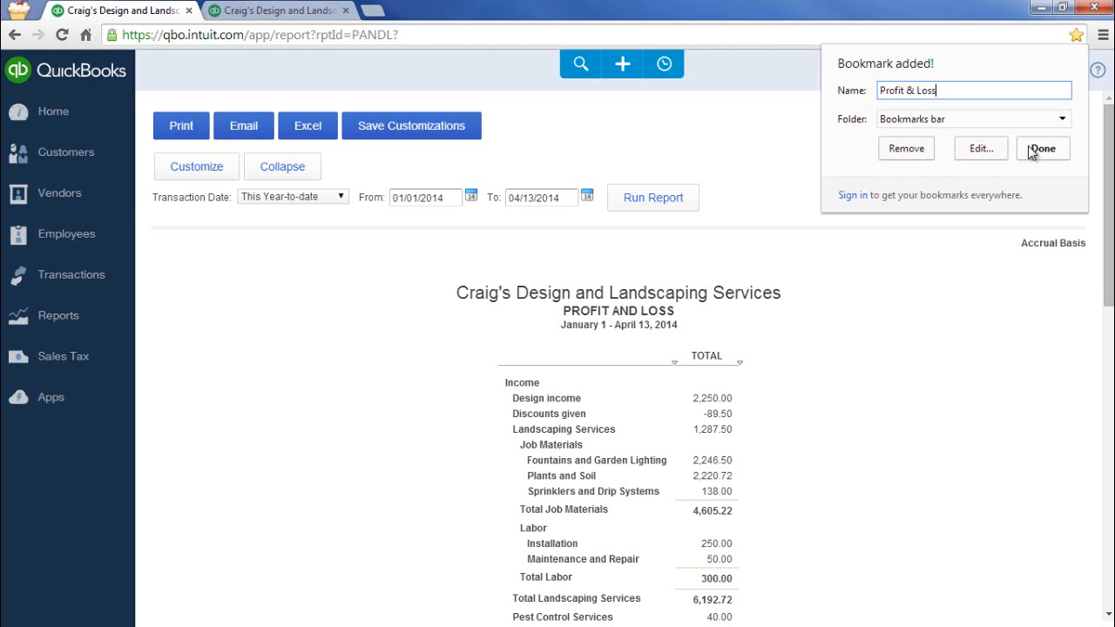
{"action": "left_click", "coordinate": [1042, 148]}
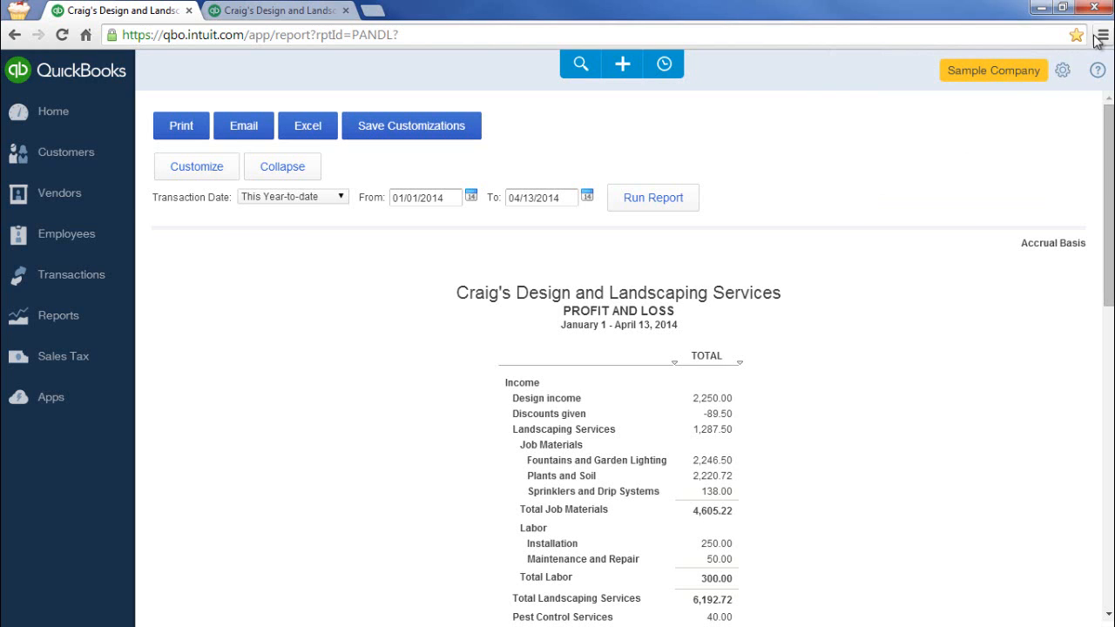
Step: Turn on Show bookmarks bar from the Chrome menu's Bookmarks options
{"action": "left_click", "coordinate": [1102, 36]}
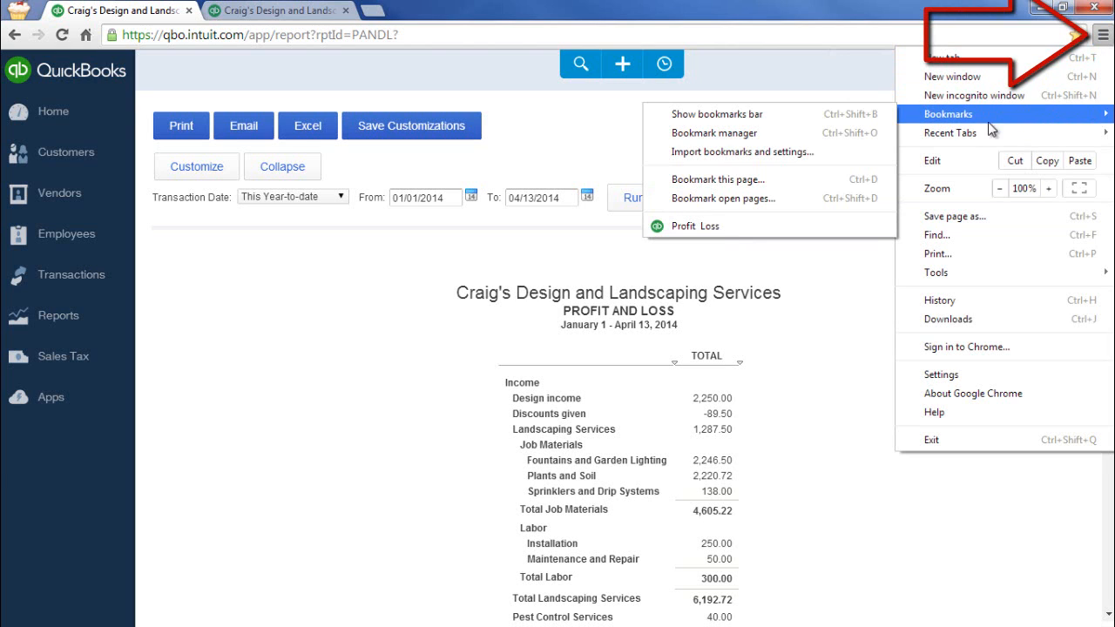
{"action": "mouse_move", "coordinate": [718, 114]}
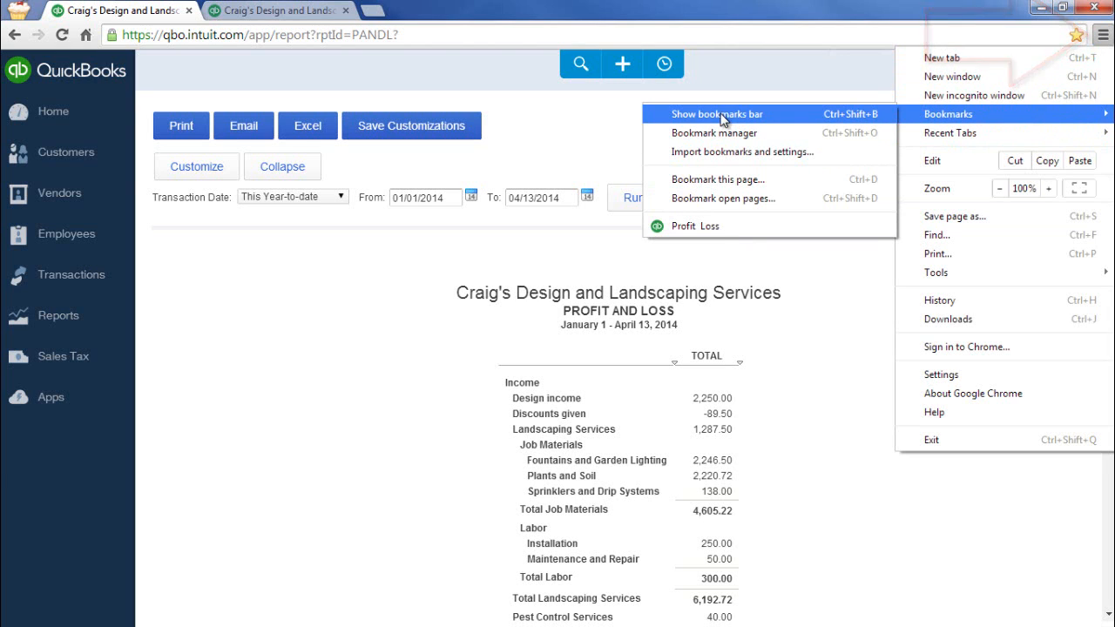
{"action": "left_click", "coordinate": [716, 113]}
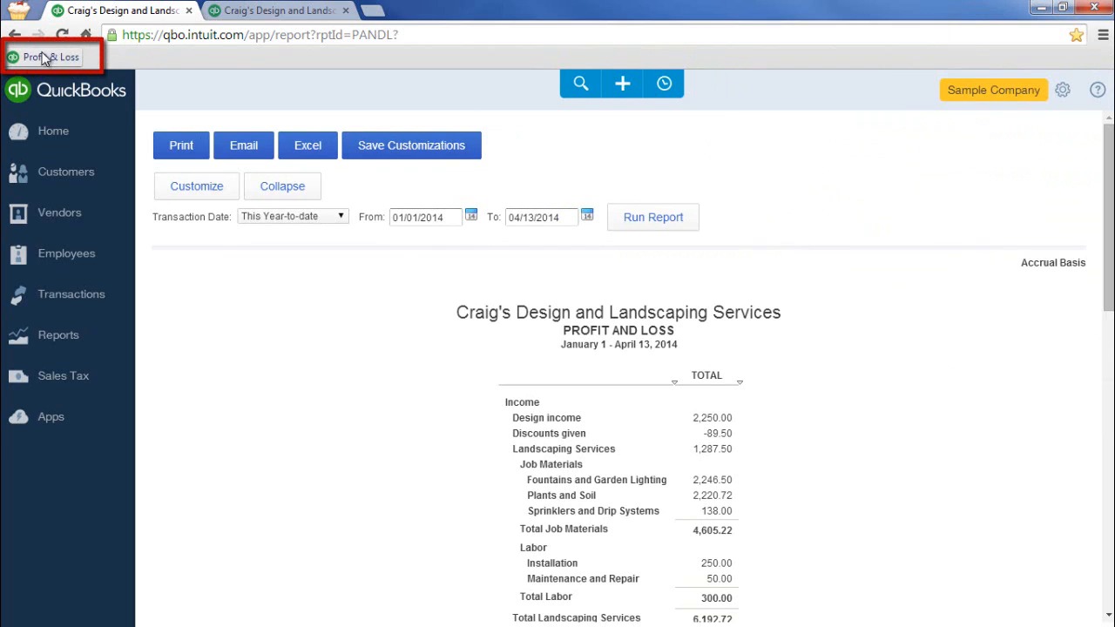
{"action": "mouse_move", "coordinate": [91, 66]}
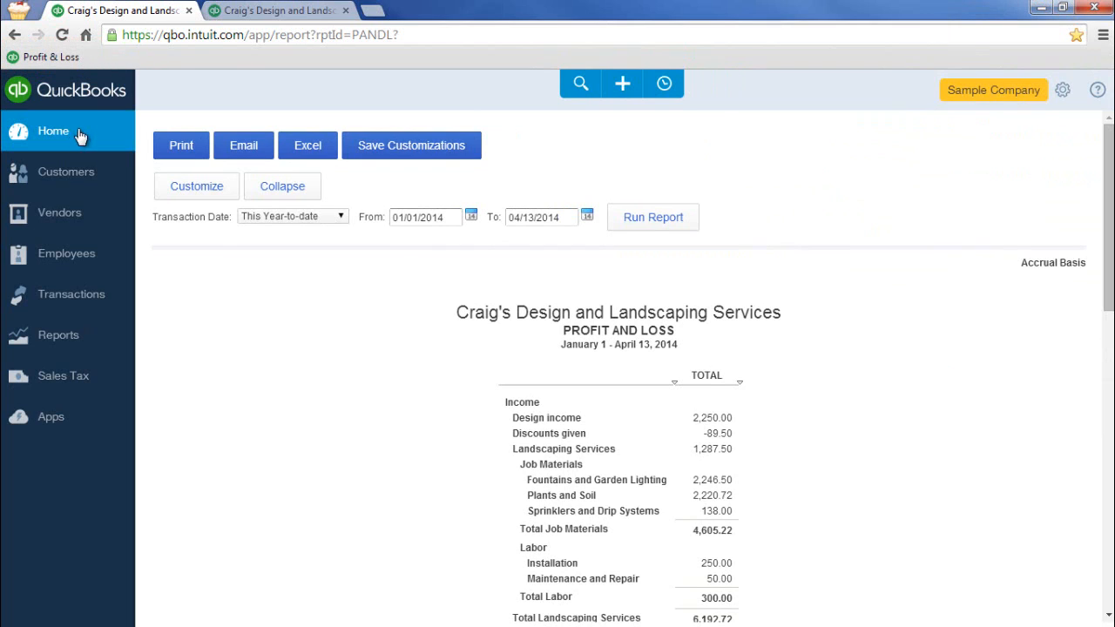
{"action": "left_click", "coordinate": [53, 130]}
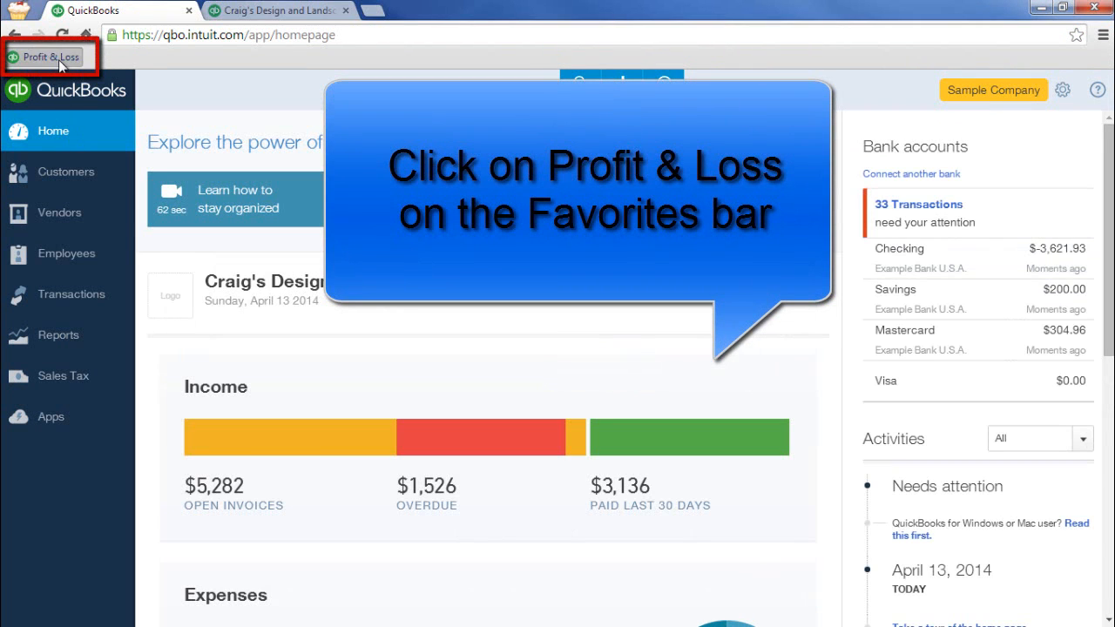
{"action": "left_click", "coordinate": [50, 56]}
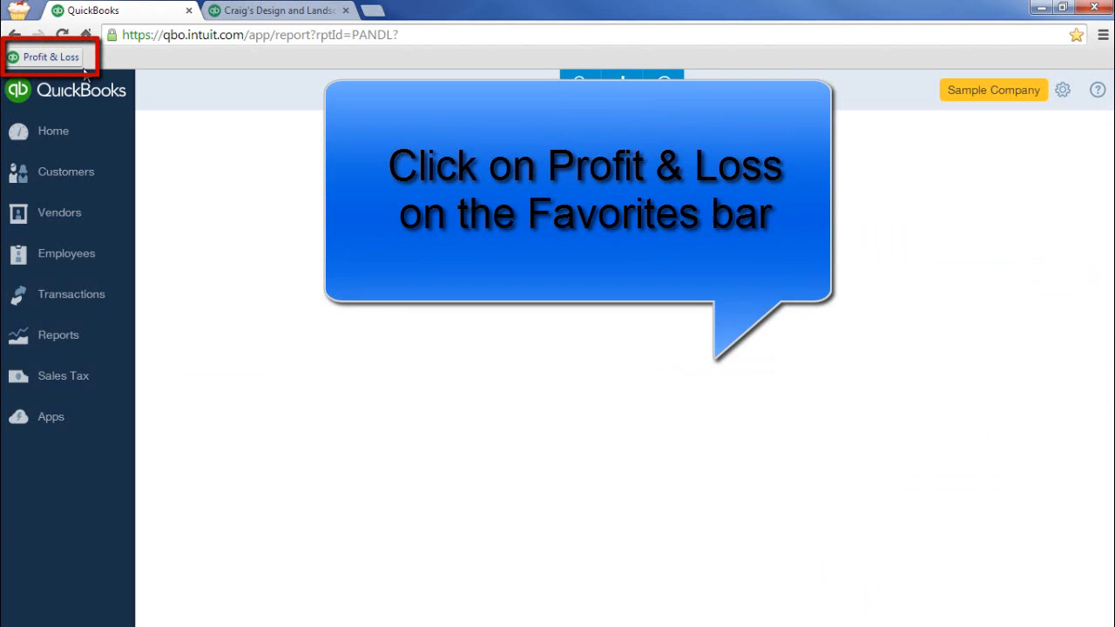
{"action": "left_click", "coordinate": [51, 56]}
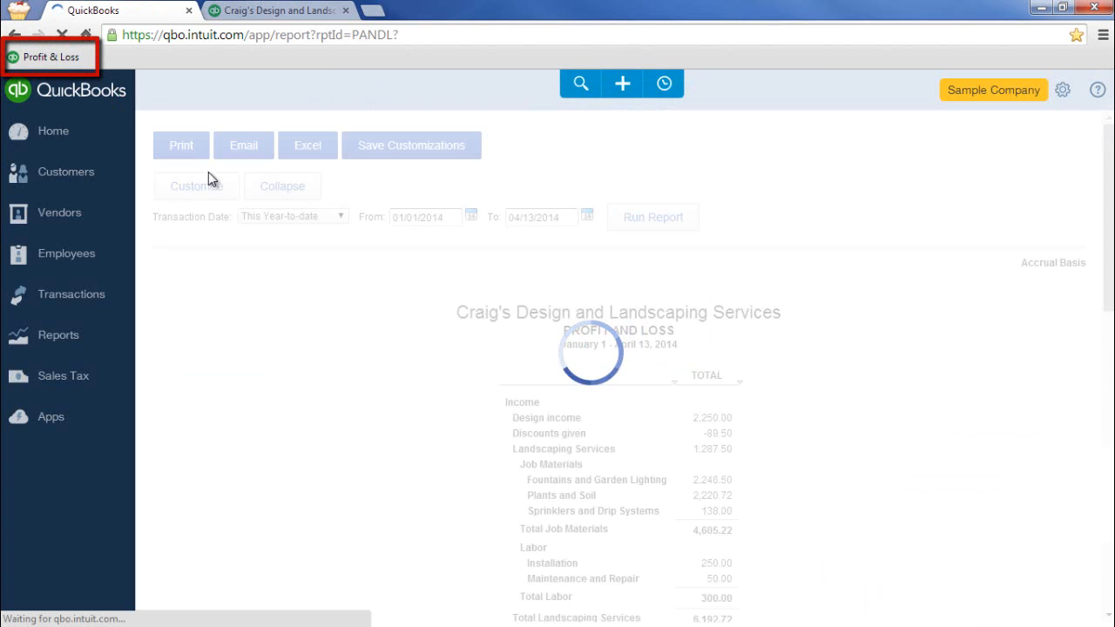
{"action": "left_click", "coordinate": [16, 34]}
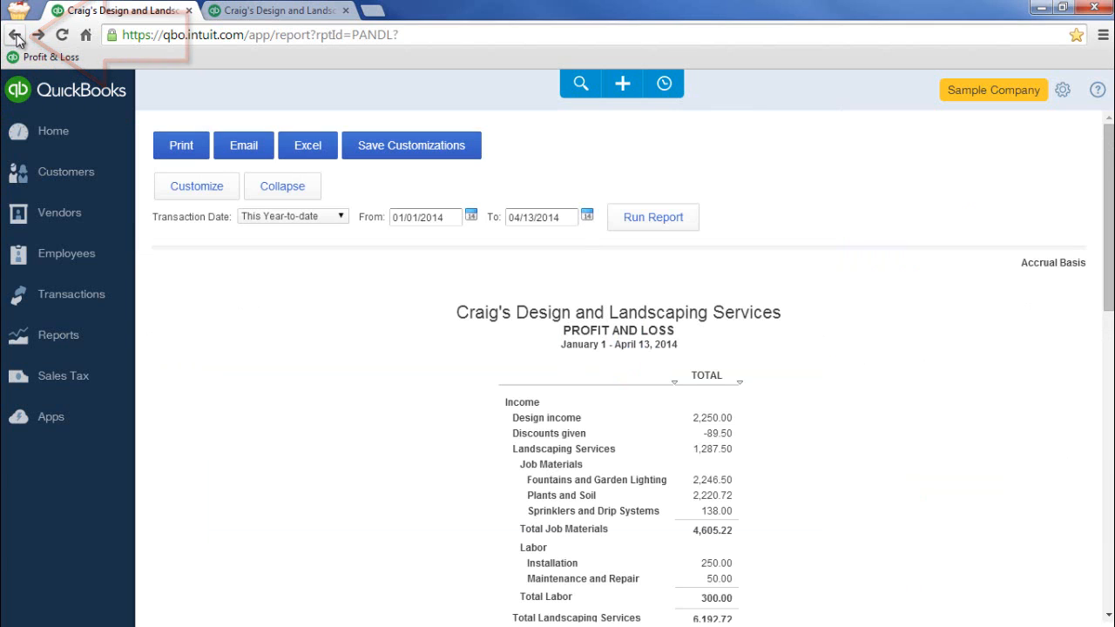
Step: Pick 'Customers - Amy's Bird Sanctuary' from the Back button's history list
{"action": "left_click", "coordinate": [15, 35]}
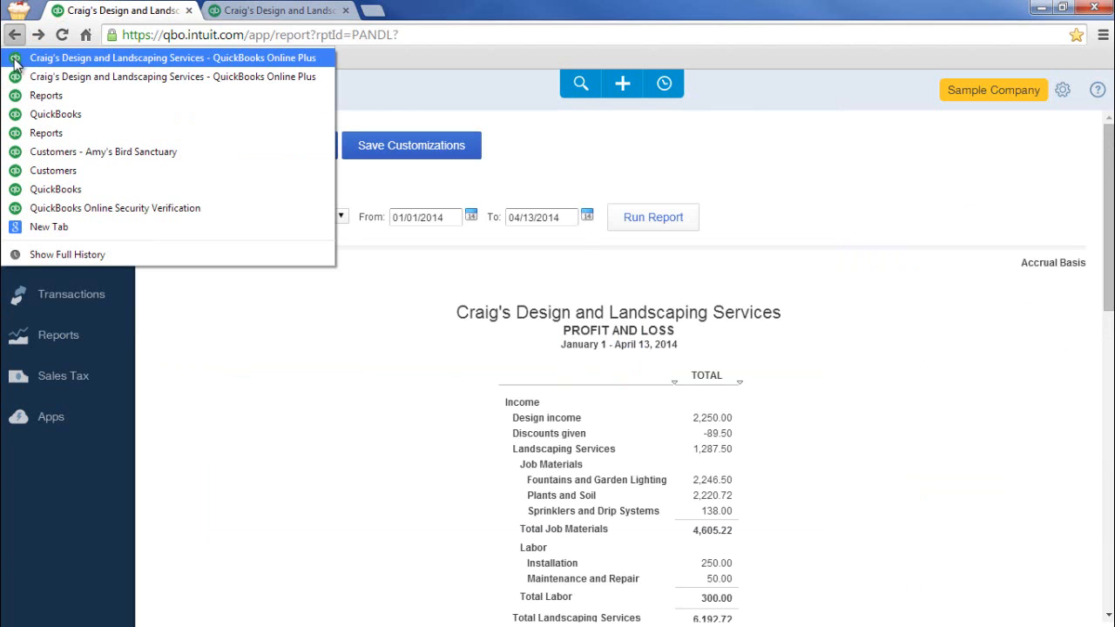
{"action": "mouse_move", "coordinate": [55, 114]}
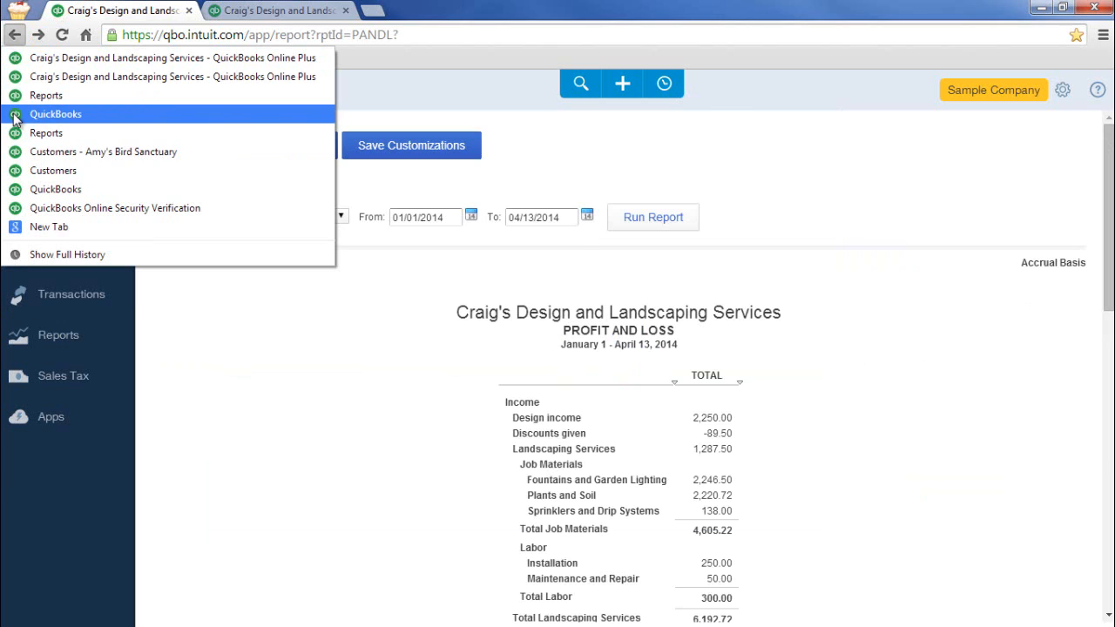
{"action": "mouse_move", "coordinate": [103, 152]}
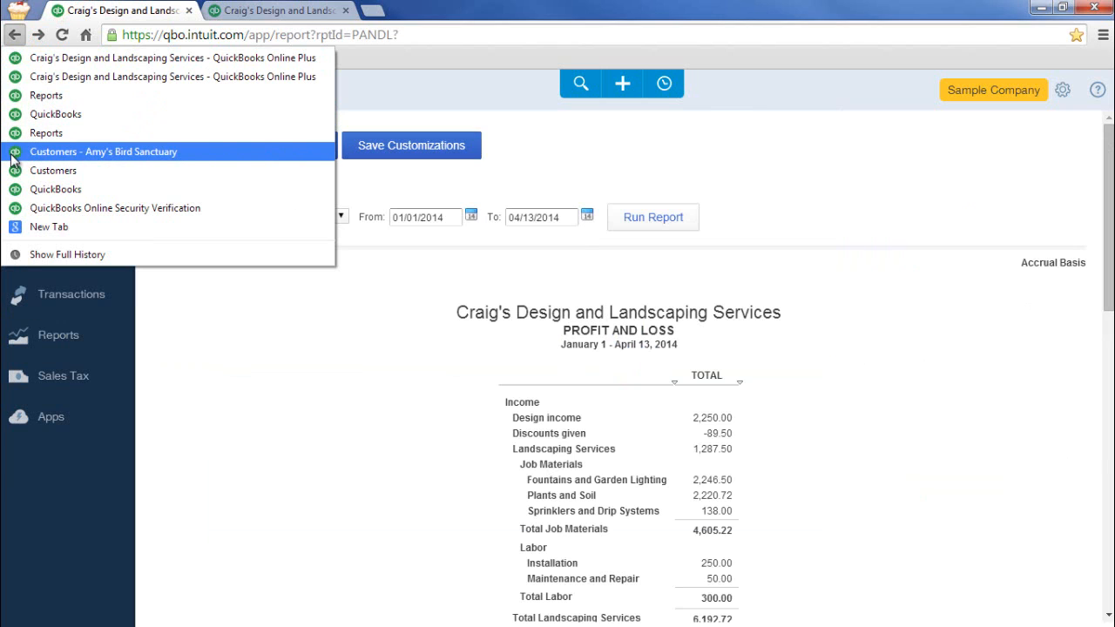
{"action": "left_click", "coordinate": [103, 151]}
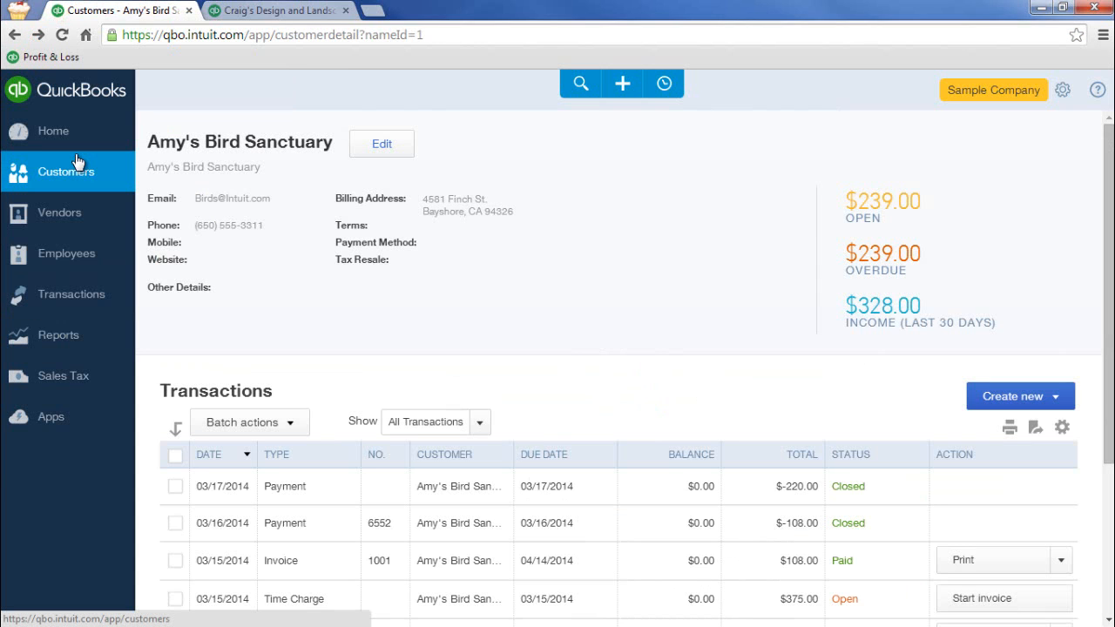